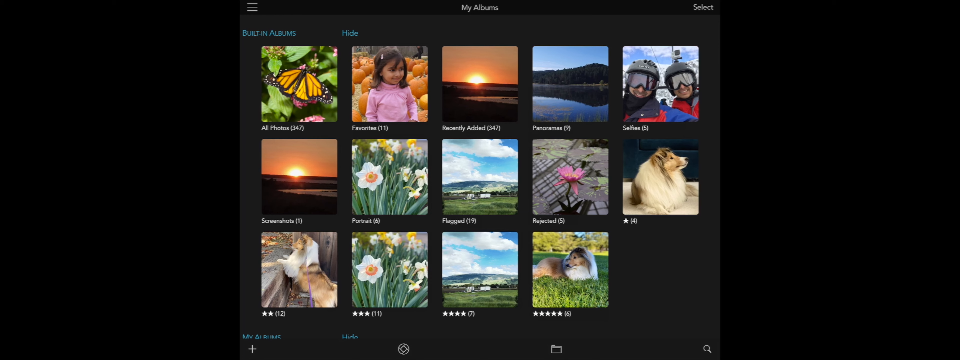
# Leave My Albums for the On My iPad Files grid via the bottom toolbar
pyautogui.click(556, 349)
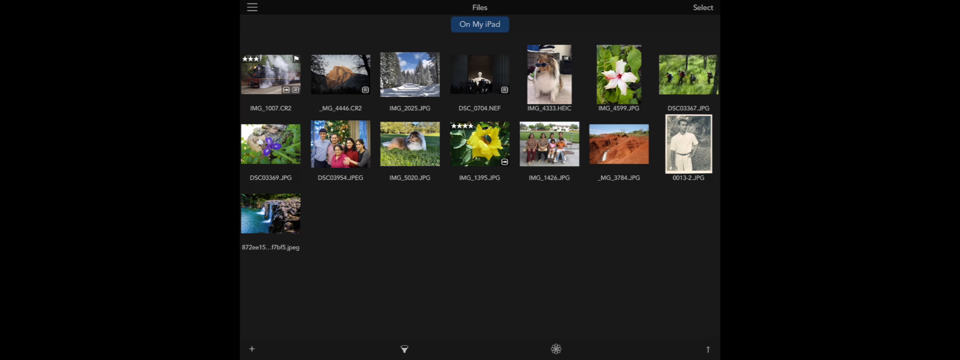
# Import photos from iCloud Drive > Images so IMG_1361.JPEG lands in the Files grid
pyautogui.click(252, 349)
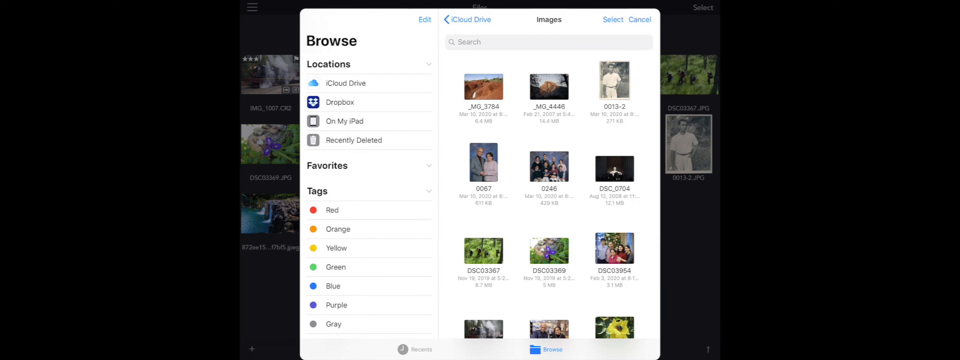
pyautogui.click(613, 19)
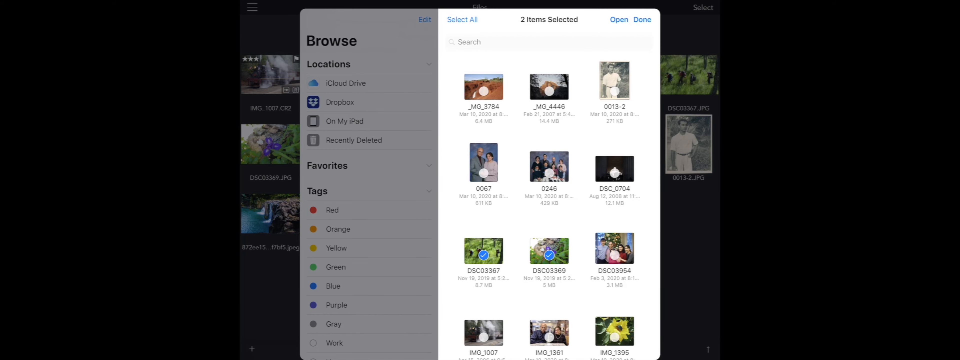
pyautogui.click(644, 19)
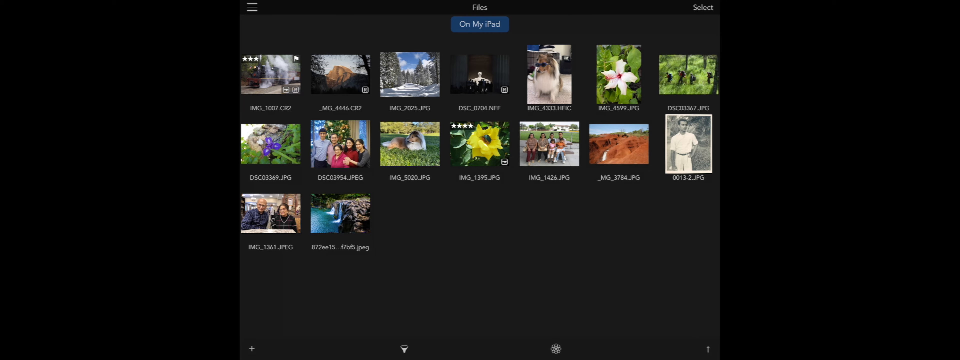
# Apply the Grain look to the waterfall photo after trying Fake, reaching its Save & Share screen
pyautogui.doubleClick(341, 219)
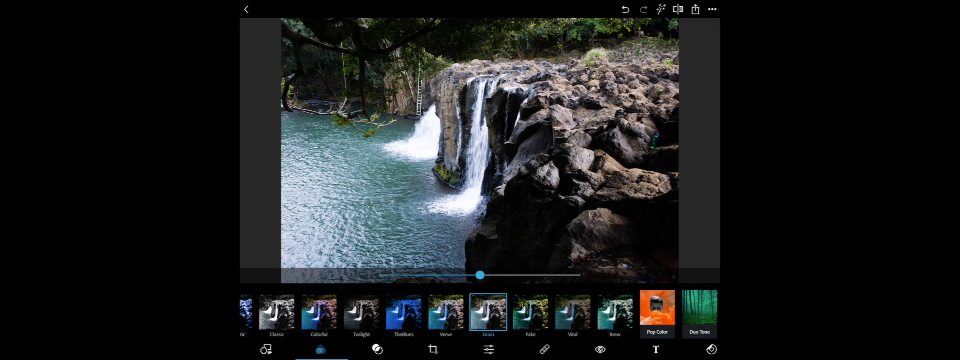
pyautogui.click(530, 312)
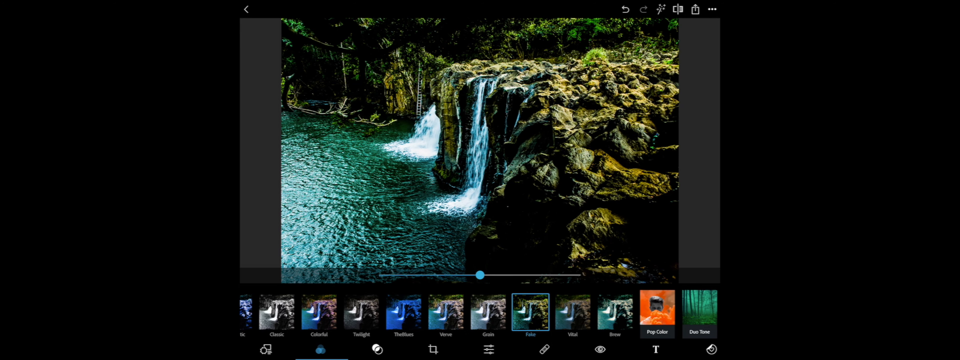
pyautogui.click(489, 315)
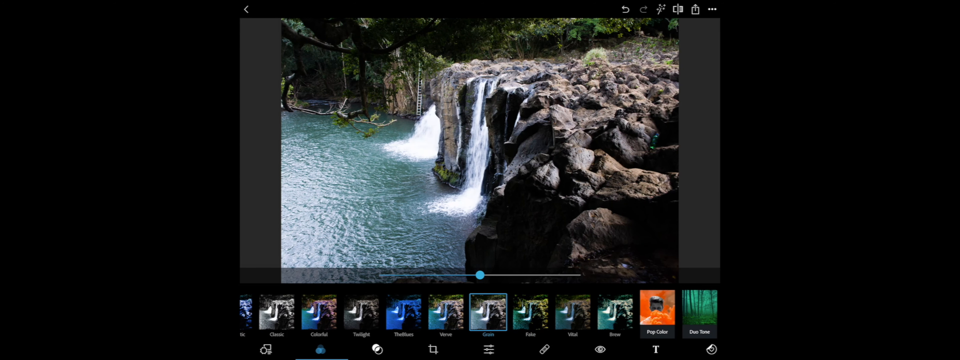
pyautogui.click(694, 9)
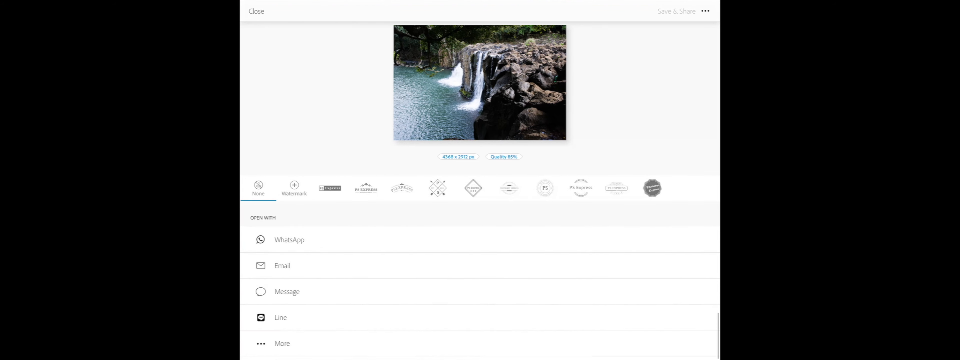
# Share the edited waterfall photo to RAW Power through the More destinations sheet
pyautogui.click(282, 350)
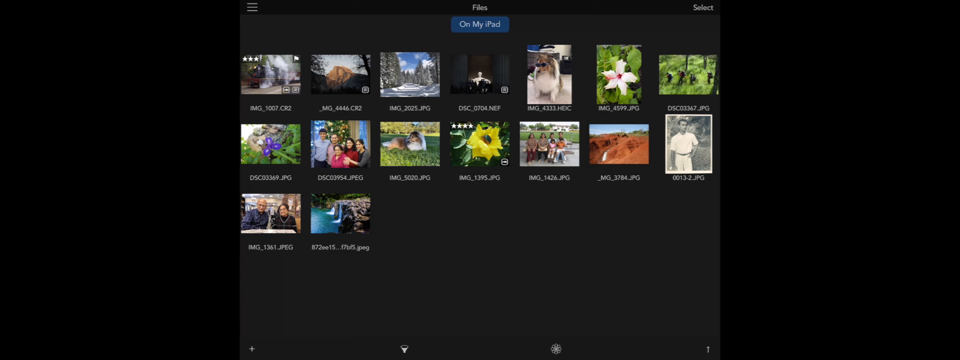
# Rate _MG_4446 three stars, flag IMG_2025, and show the Filtering popover
pyautogui.doubleClick(340, 74)
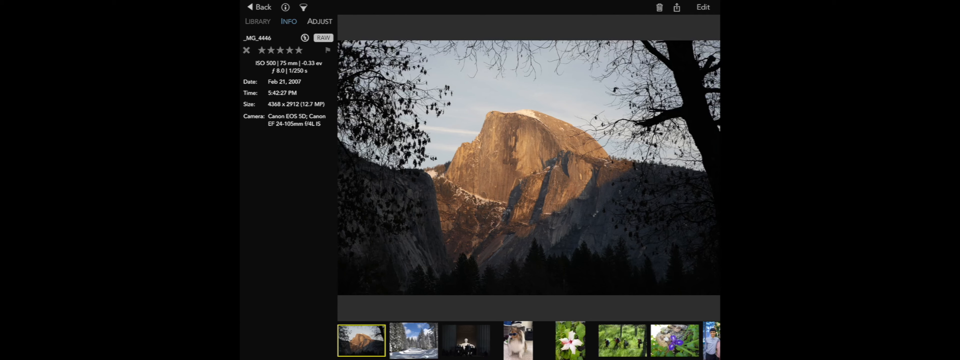
pyautogui.click(279, 50)
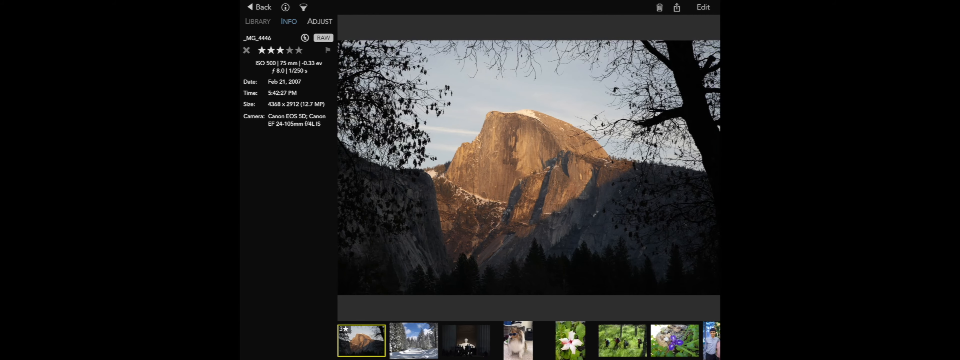
pyautogui.click(413, 344)
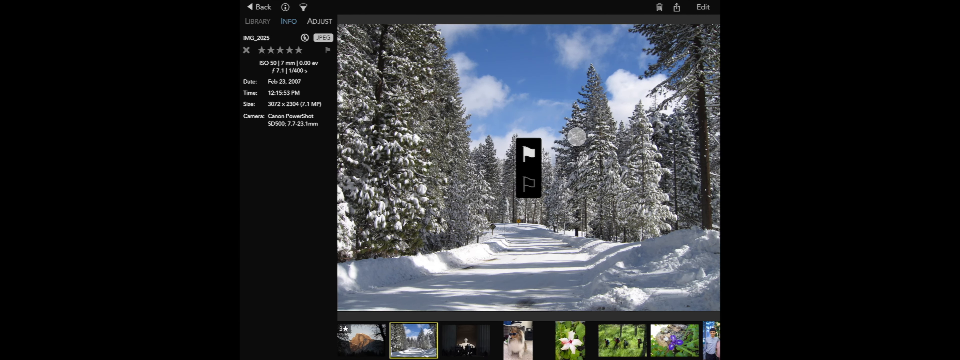
pyautogui.click(328, 50)
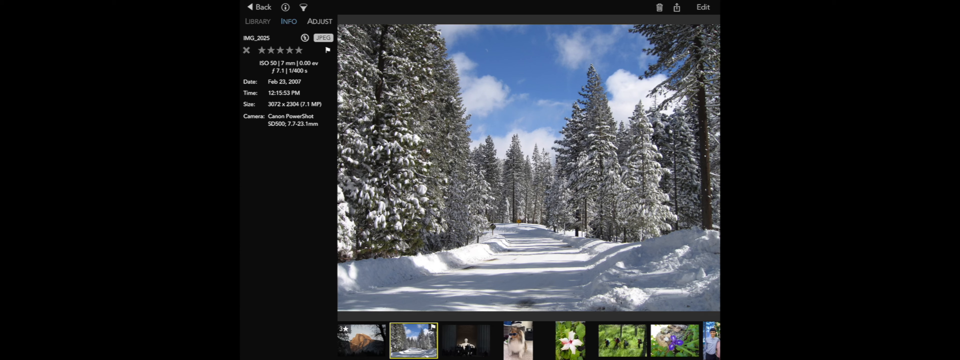
pyautogui.click(304, 8)
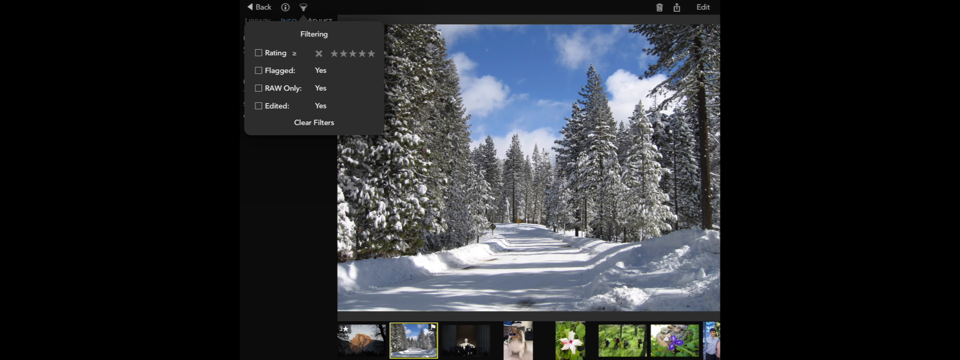
# Try the two-star filter, go back to the full Files grid, and toggle sort order twice back to original
pyautogui.click(341, 54)
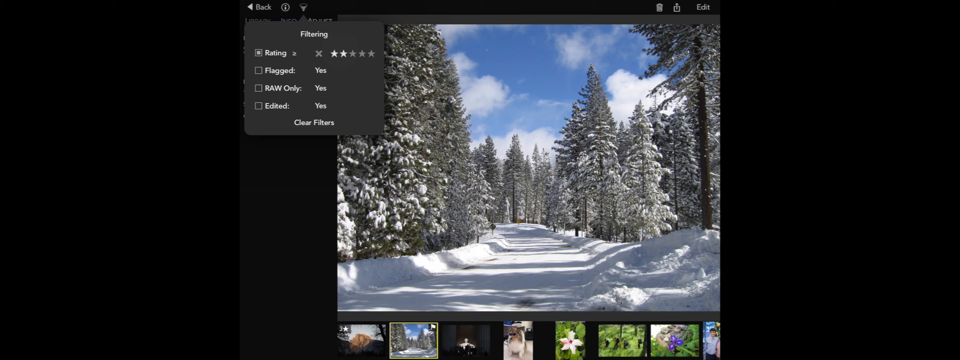
pyautogui.click(343, 53)
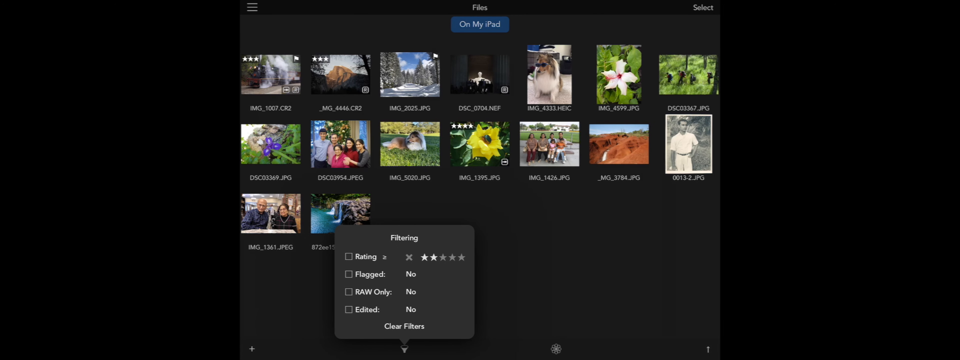
pyautogui.click(405, 350)
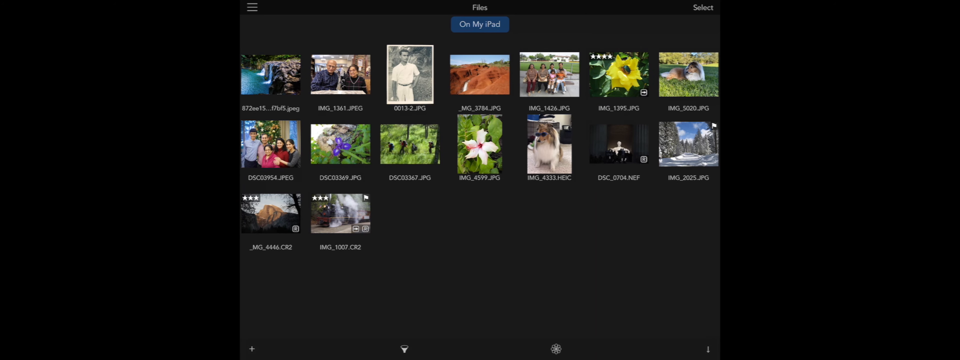
pyautogui.click(708, 351)
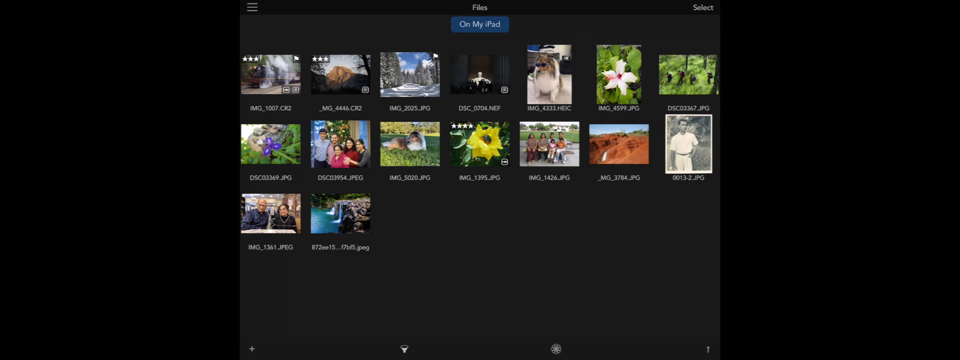